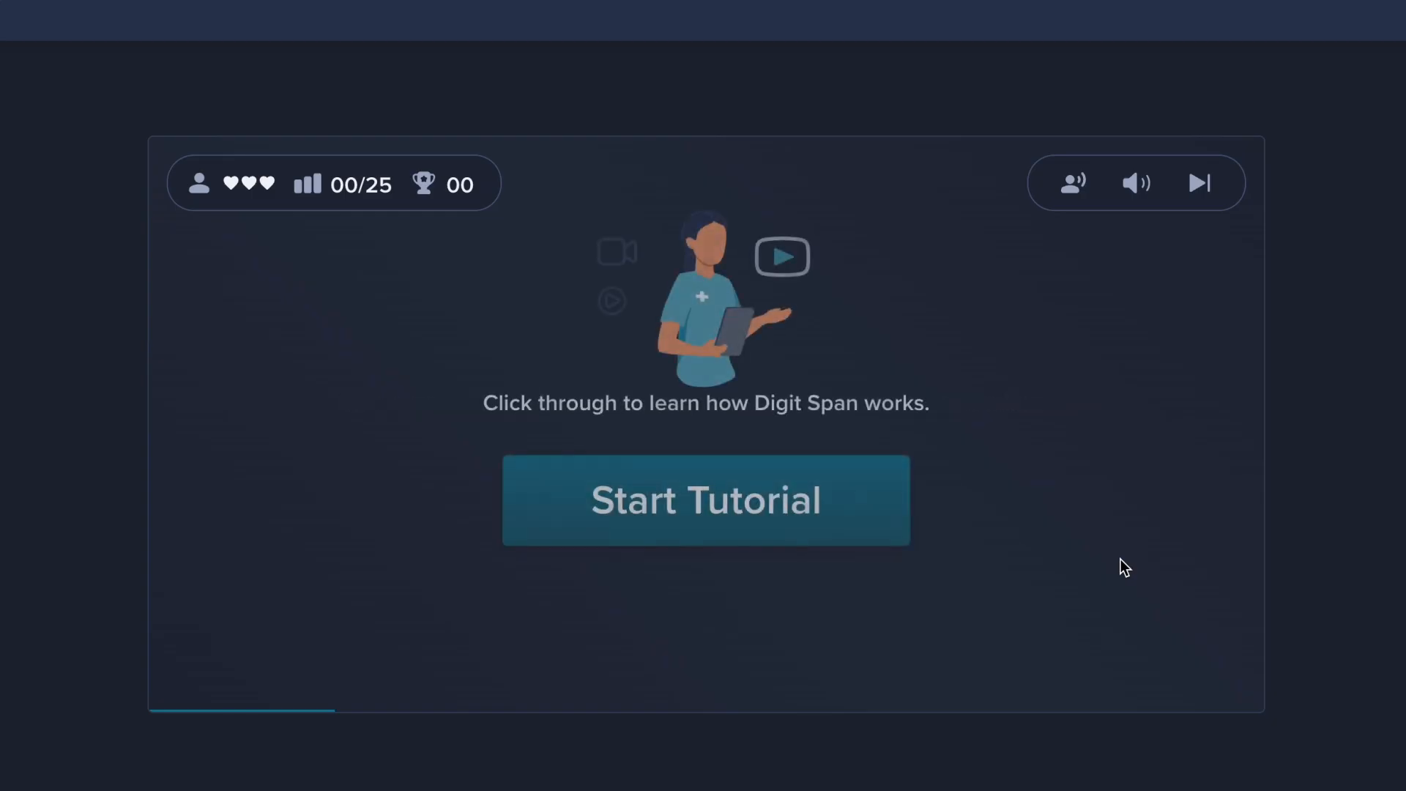
Step: Start the tutorial, follow the digit-pad recall demo, and advance to the three-mistakes rule
{"action": "left_click", "coordinate": [706, 500]}
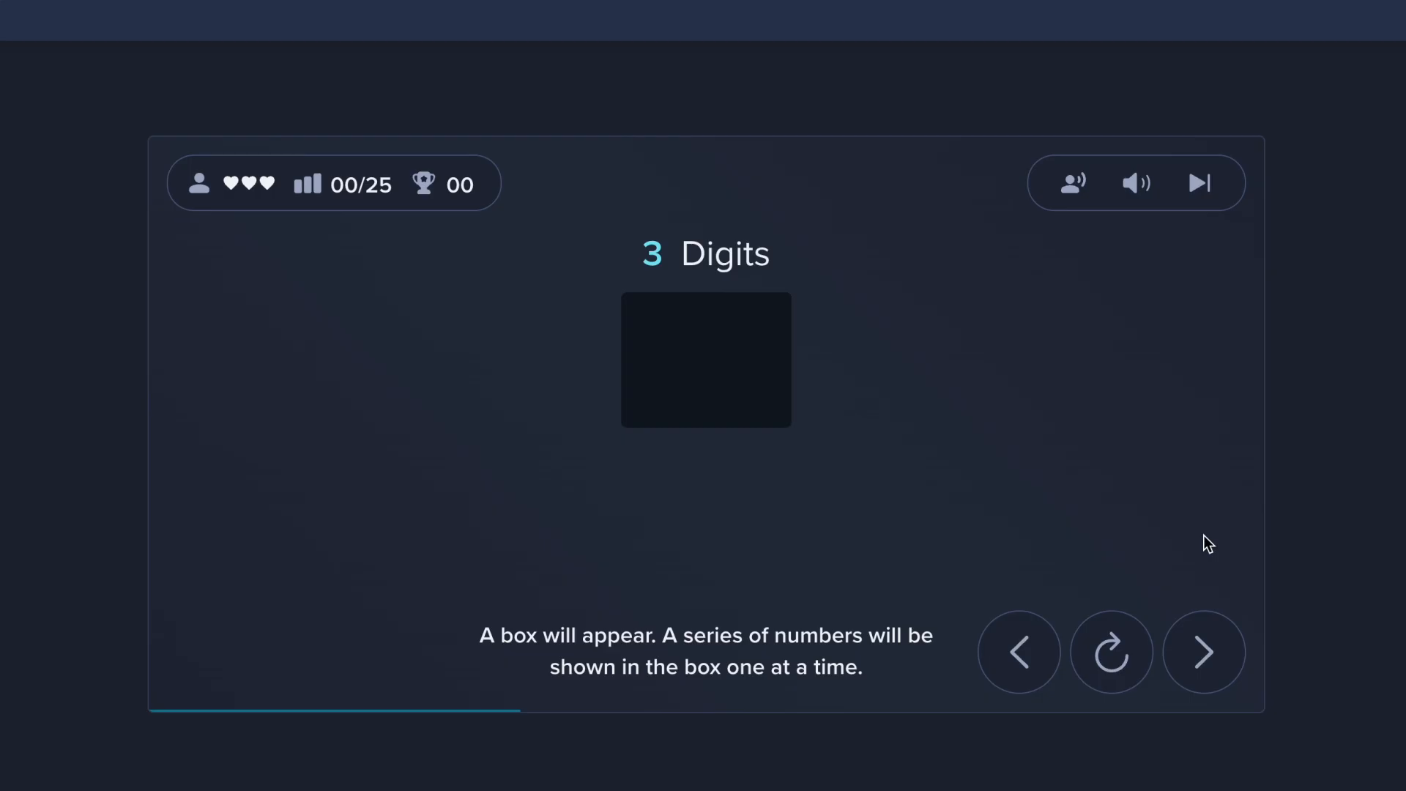
{"action": "mouse_move", "coordinate": [1213, 574]}
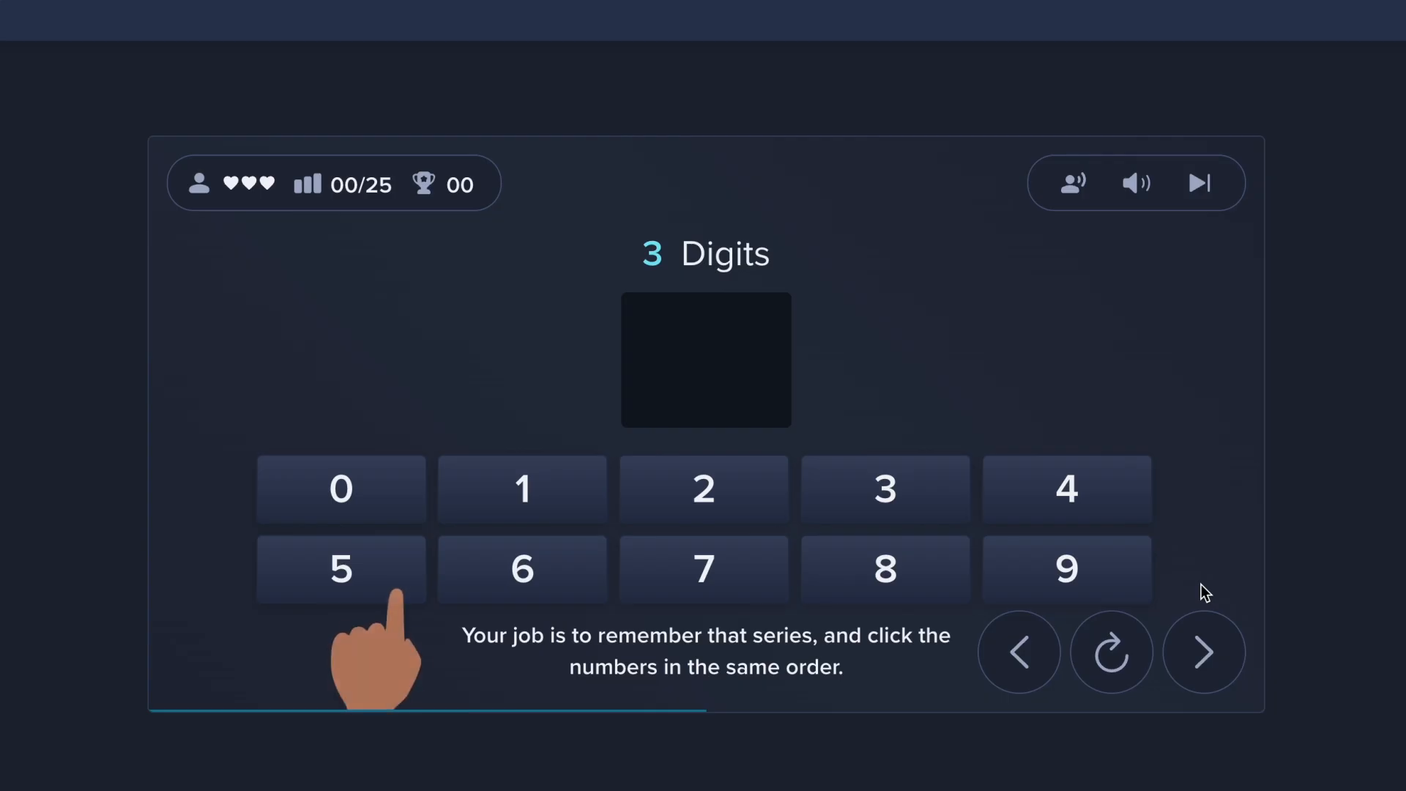
{"action": "left_click", "coordinate": [521, 490]}
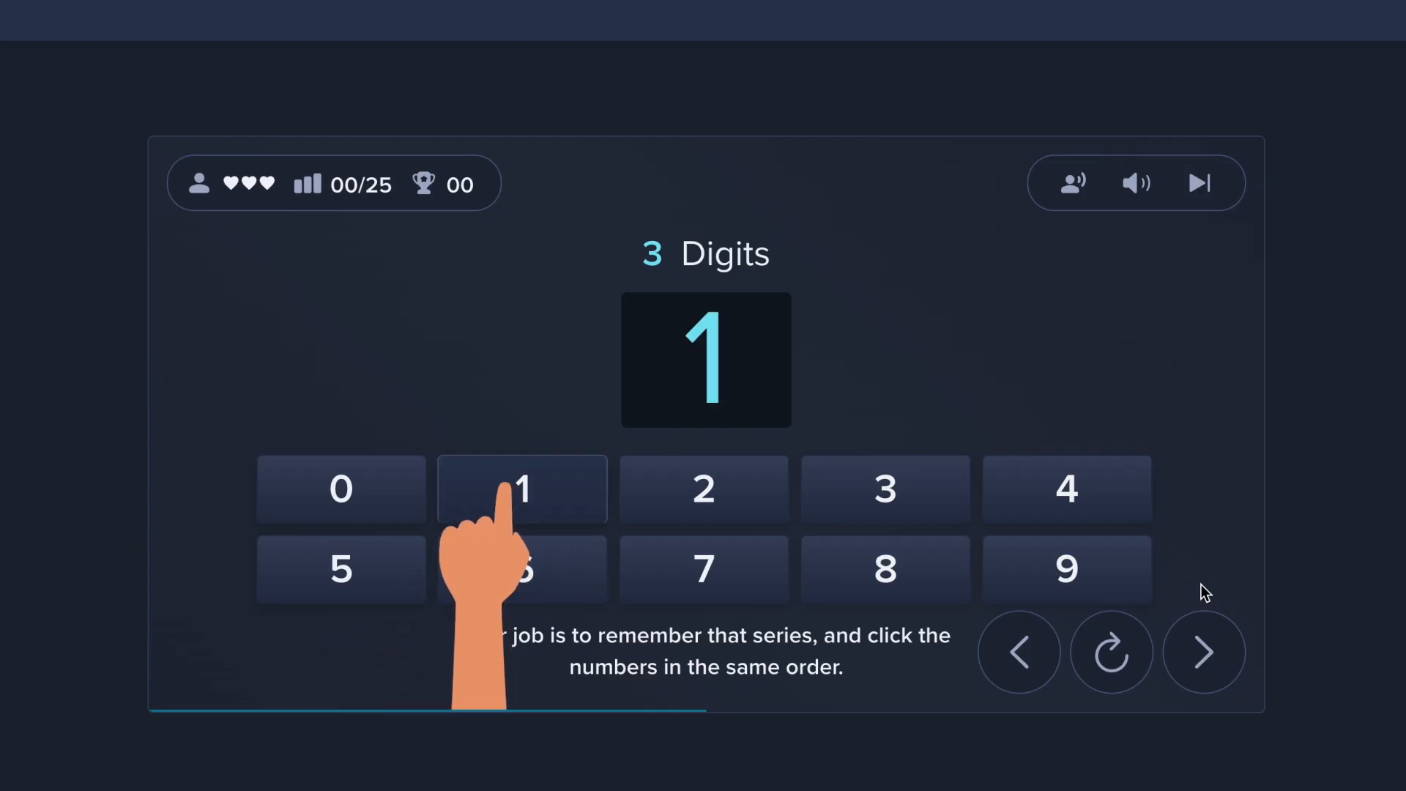
{"action": "left_click", "coordinate": [340, 489]}
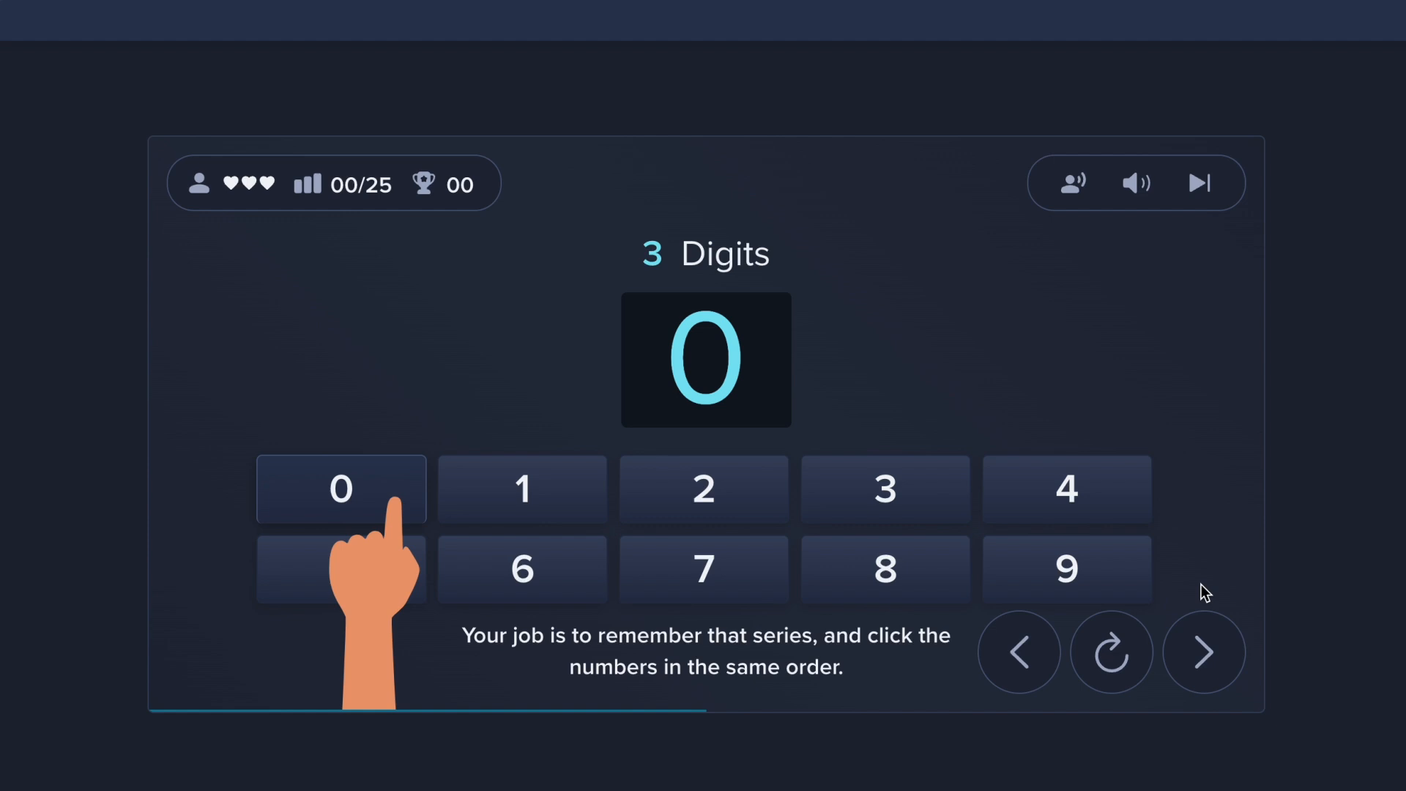
{"action": "left_click", "coordinate": [341, 489]}
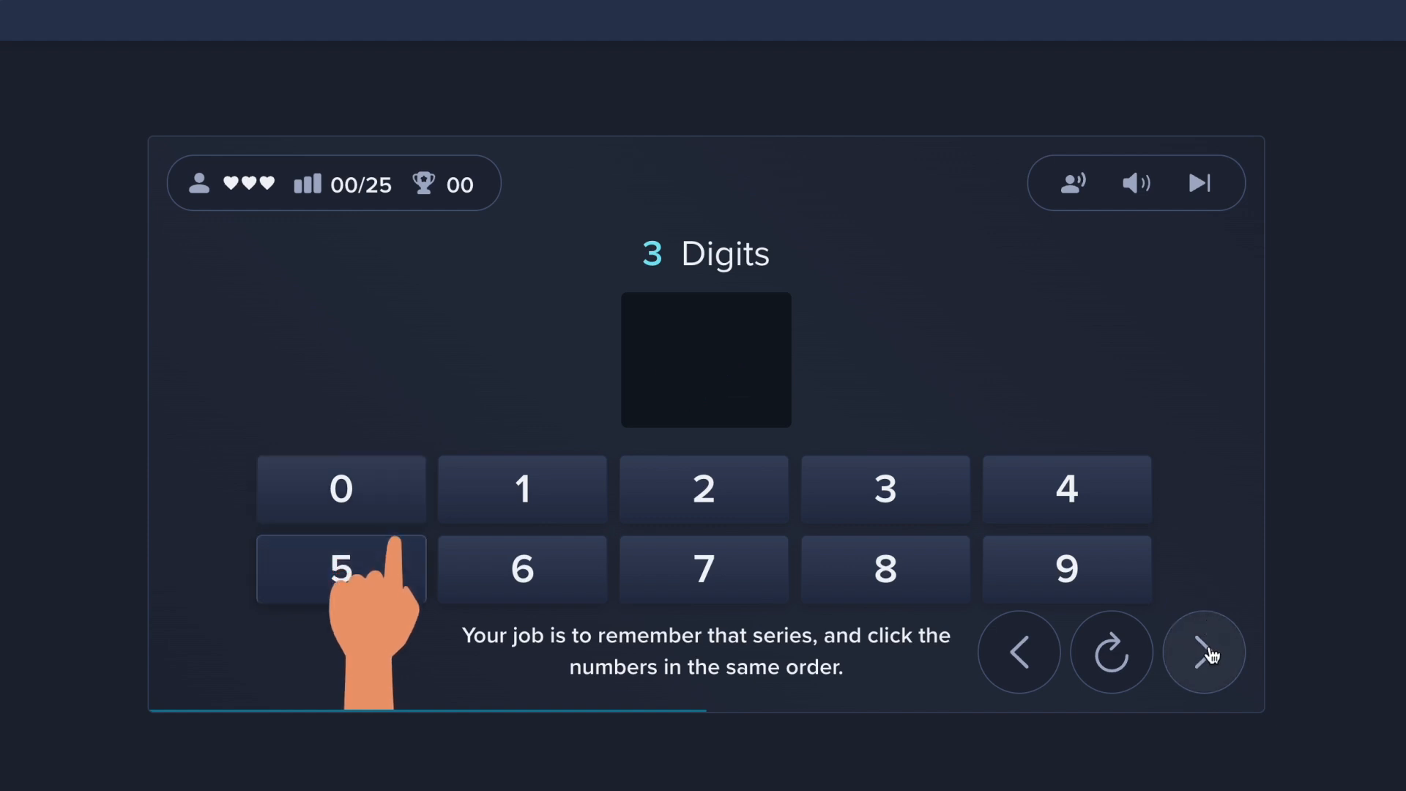
{"action": "left_click", "coordinate": [1204, 651]}
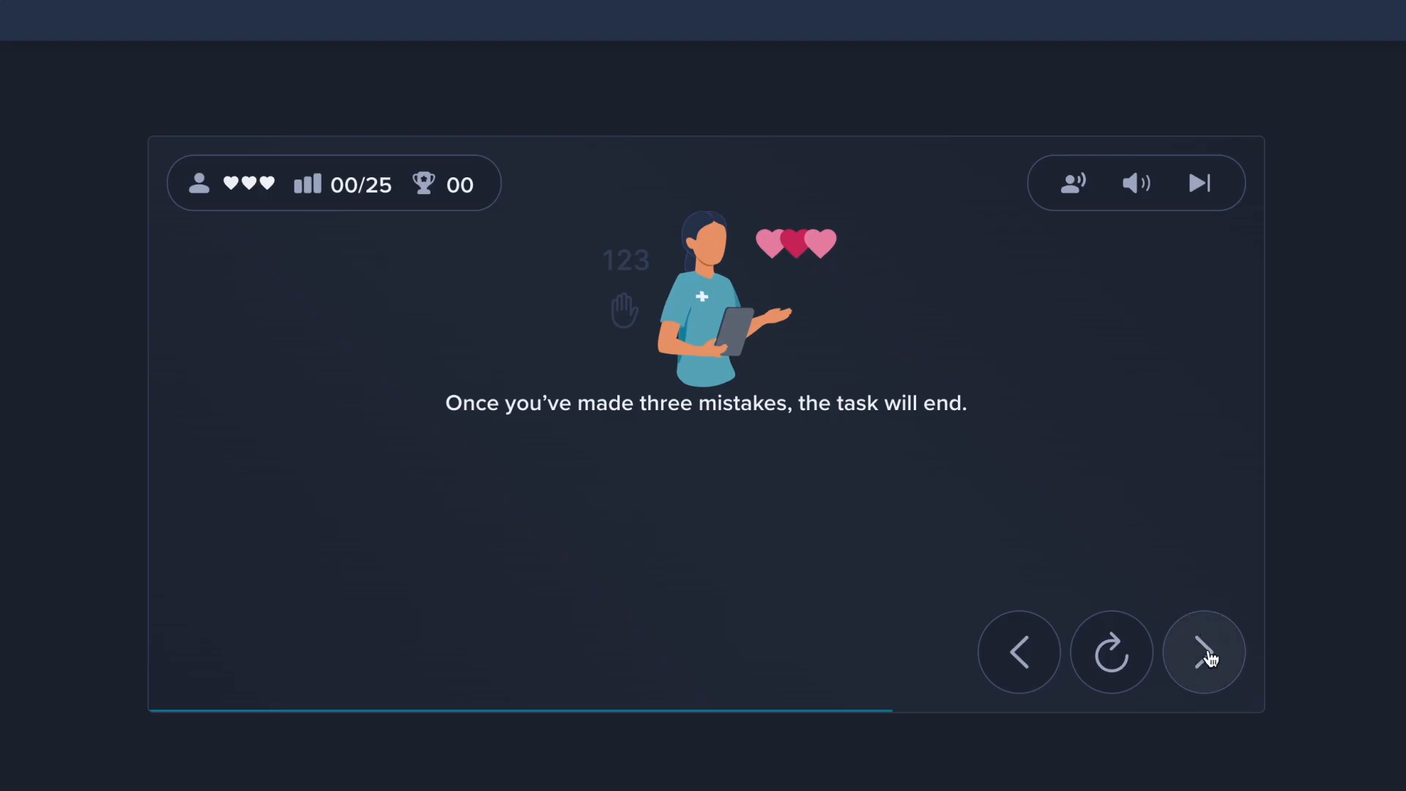
Step: Leave the tutorial and begin the 3-digit practice trial at 03/25
{"action": "left_click", "coordinate": [1203, 652]}
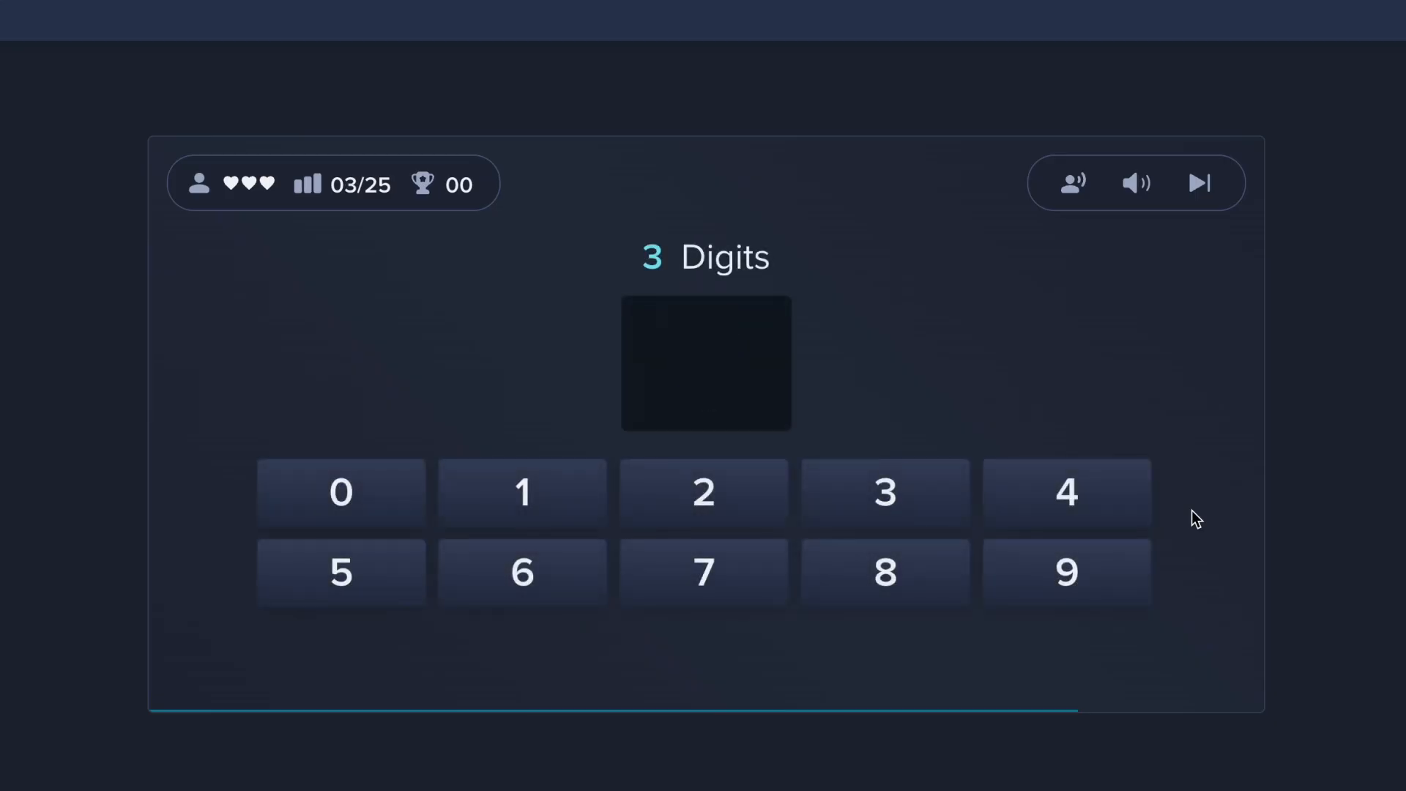
Step: Enter the remembered 3-digit and 4-digit series correctly, reaching score 02 at 04/25
{"action": "left_click", "coordinate": [521, 492]}
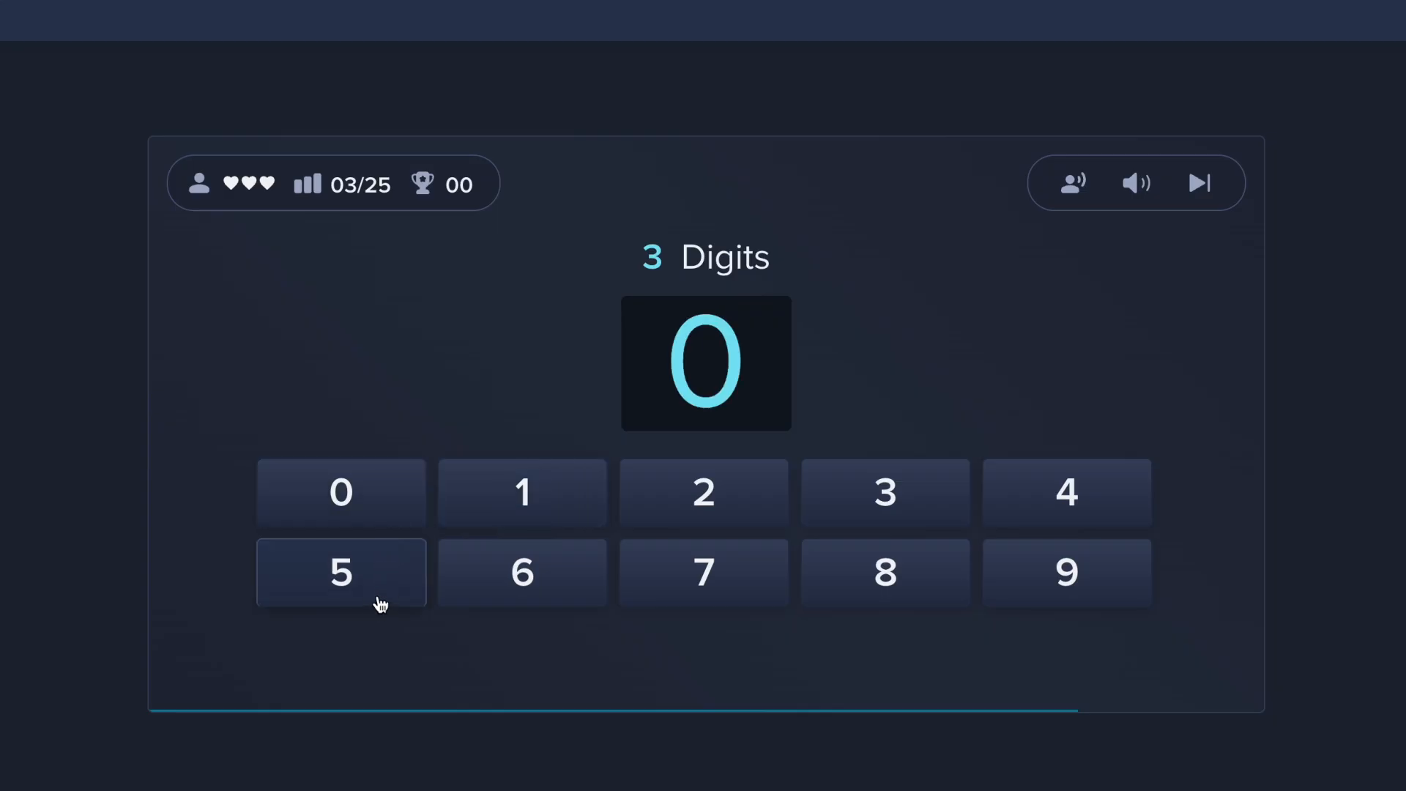
{"action": "left_click", "coordinate": [340, 573]}
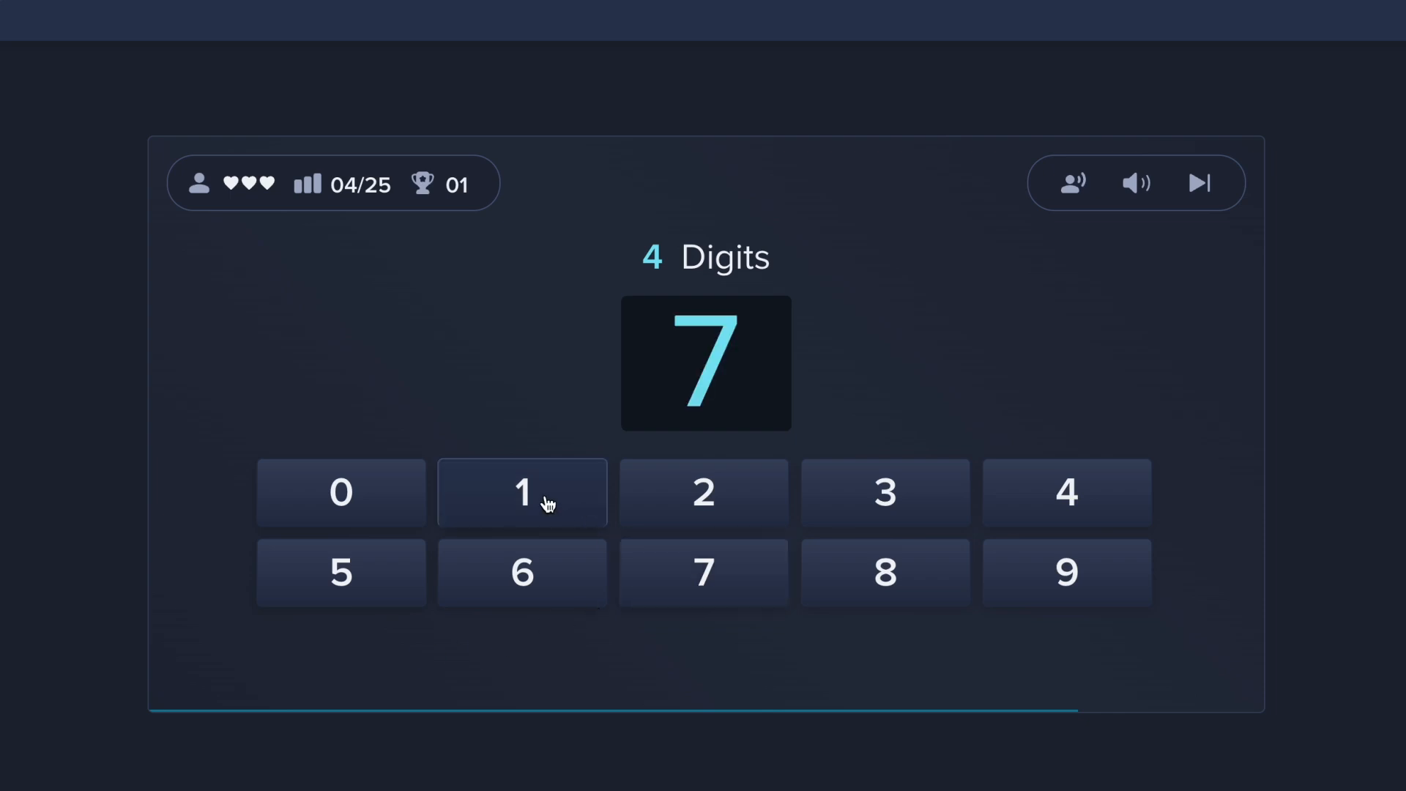
{"action": "left_click", "coordinate": [703, 492]}
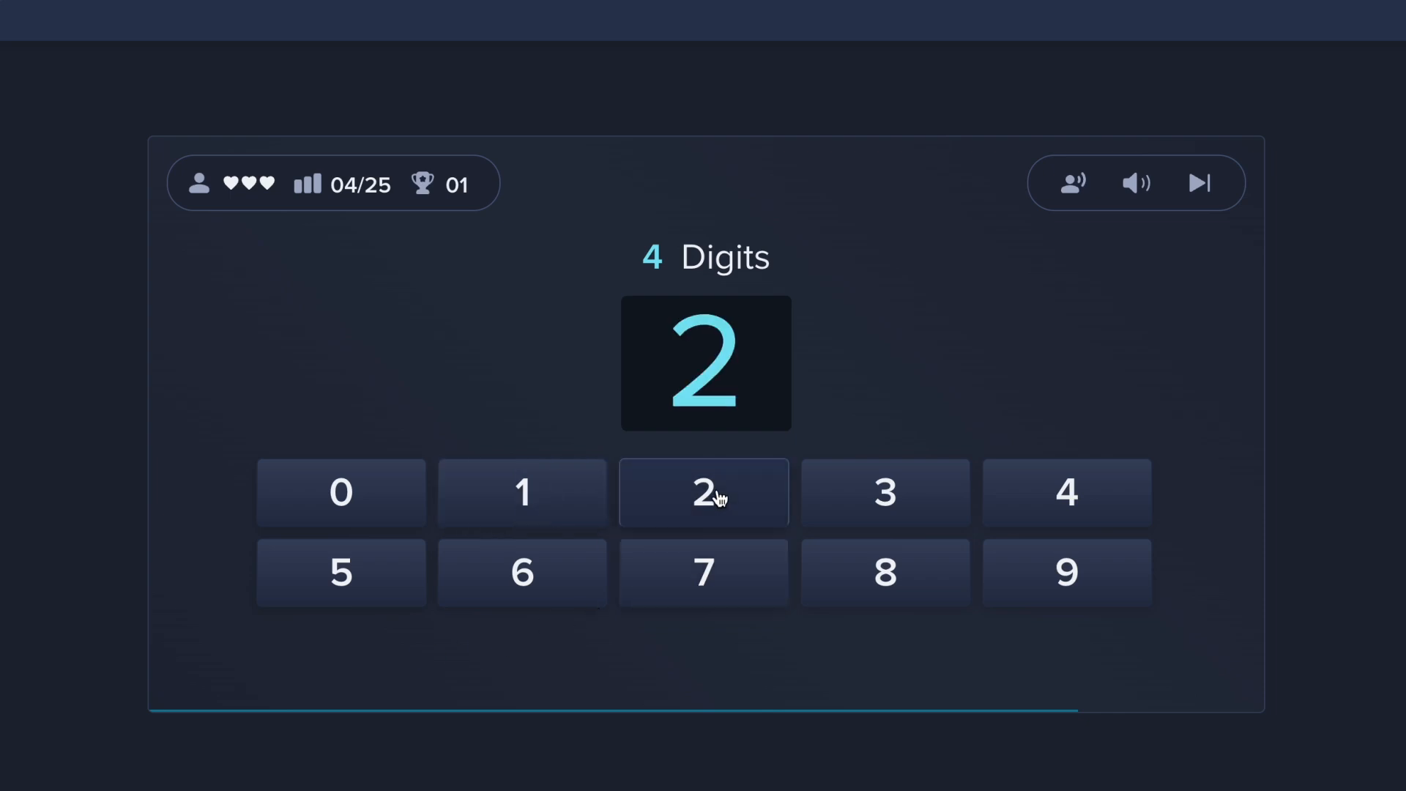
{"action": "left_click", "coordinate": [703, 492]}
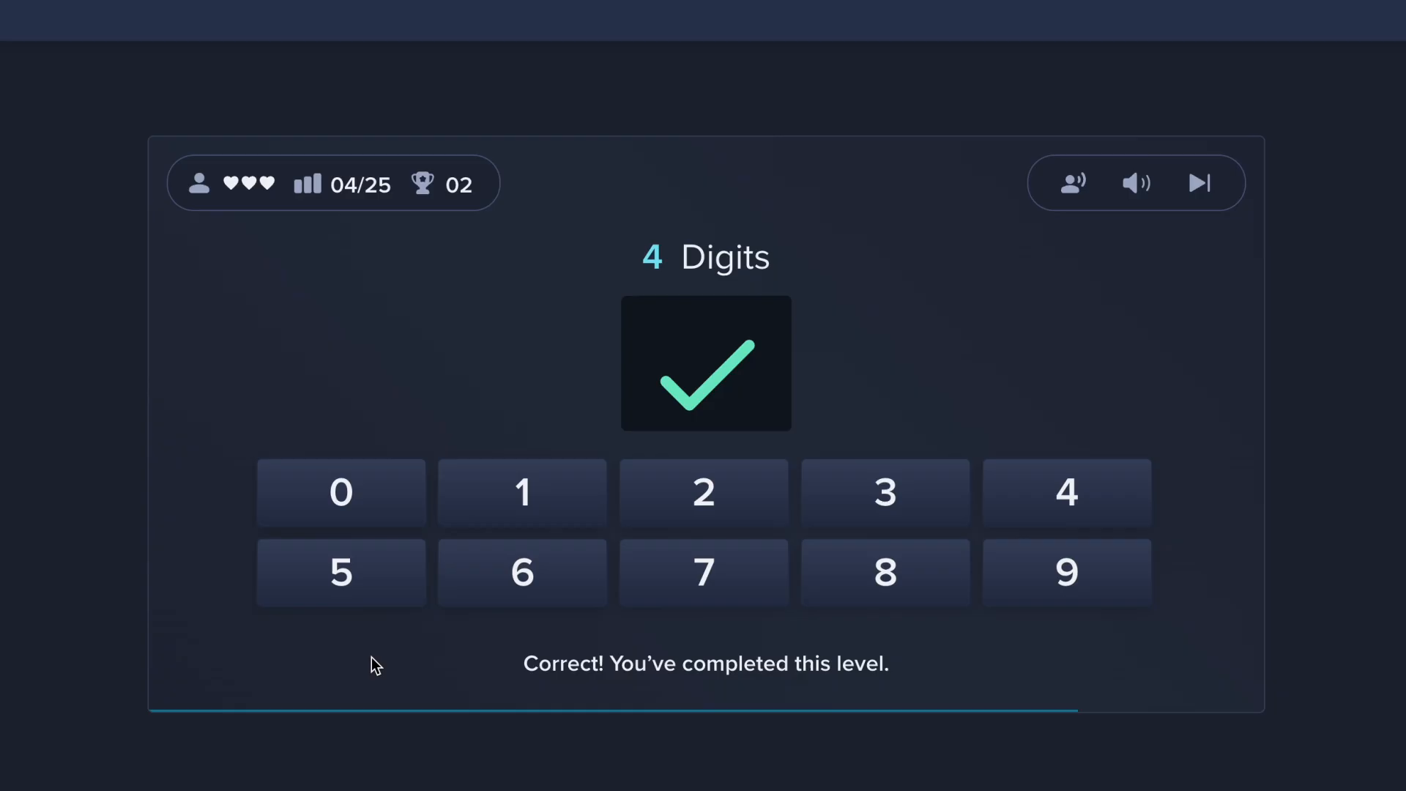